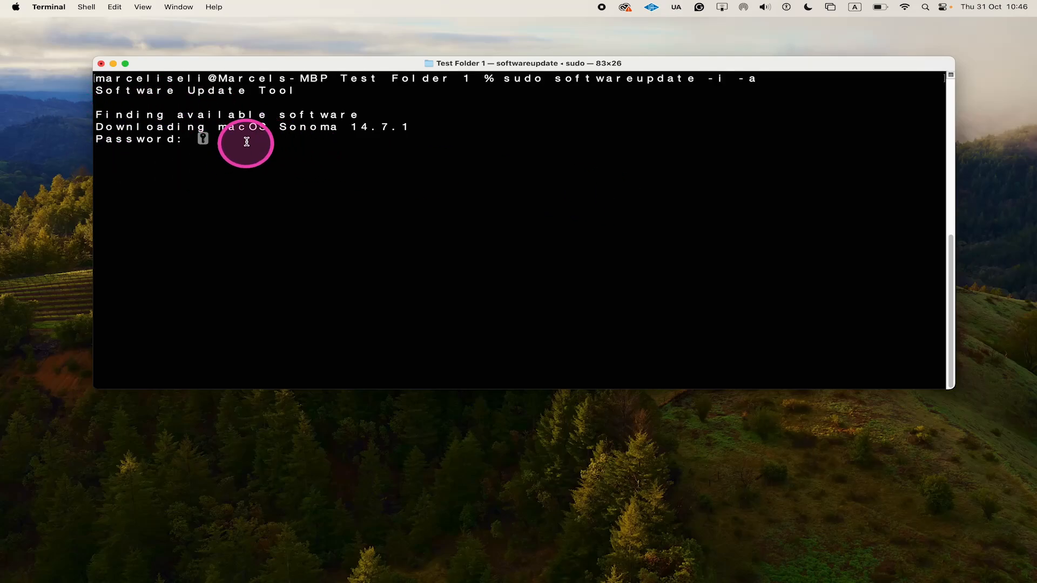
pyautogui.moveTo(264, 138)
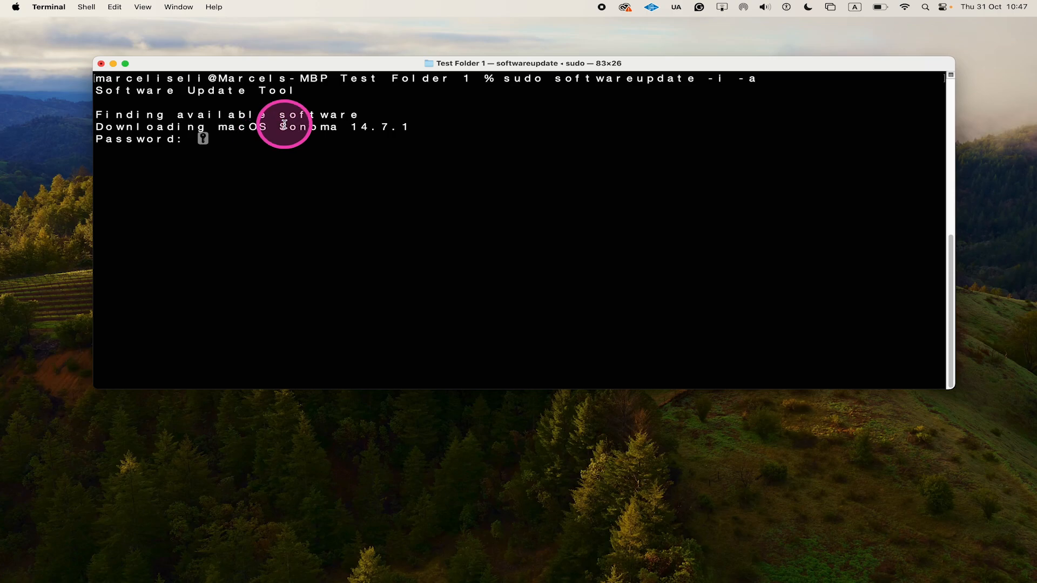
pyautogui.moveTo(241, 127)
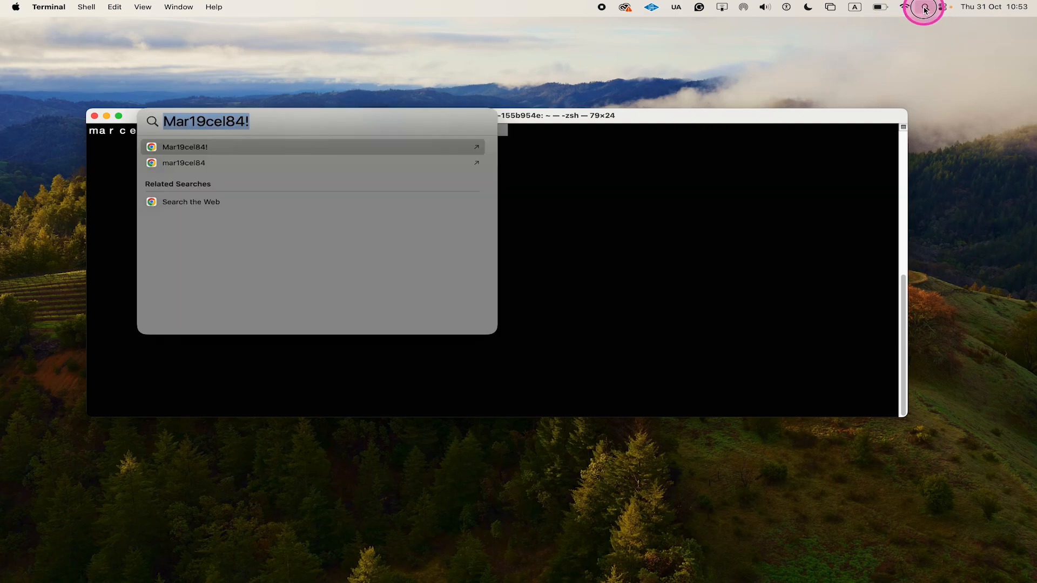
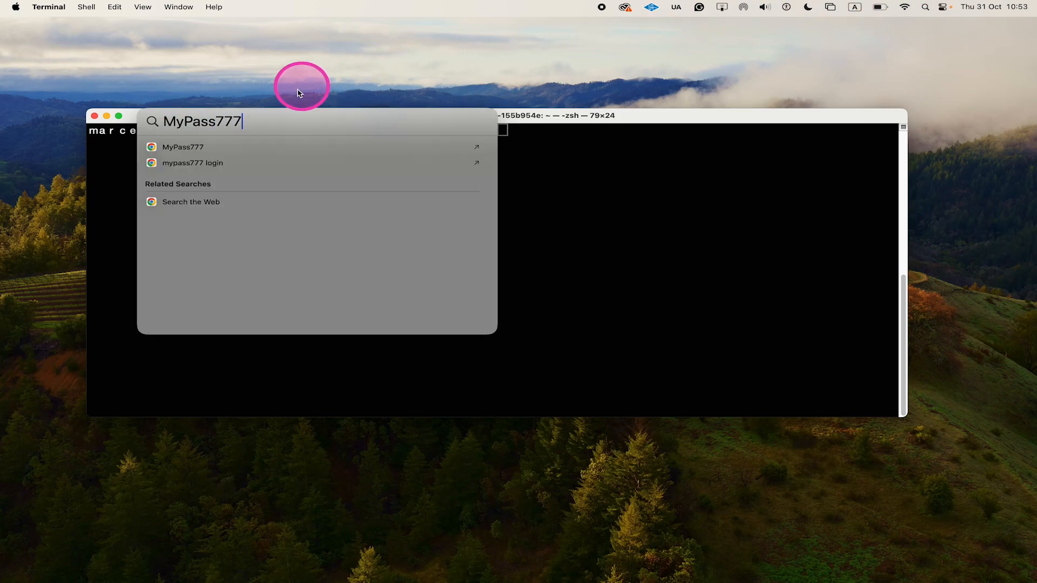
pyautogui.rightClick(197, 123)
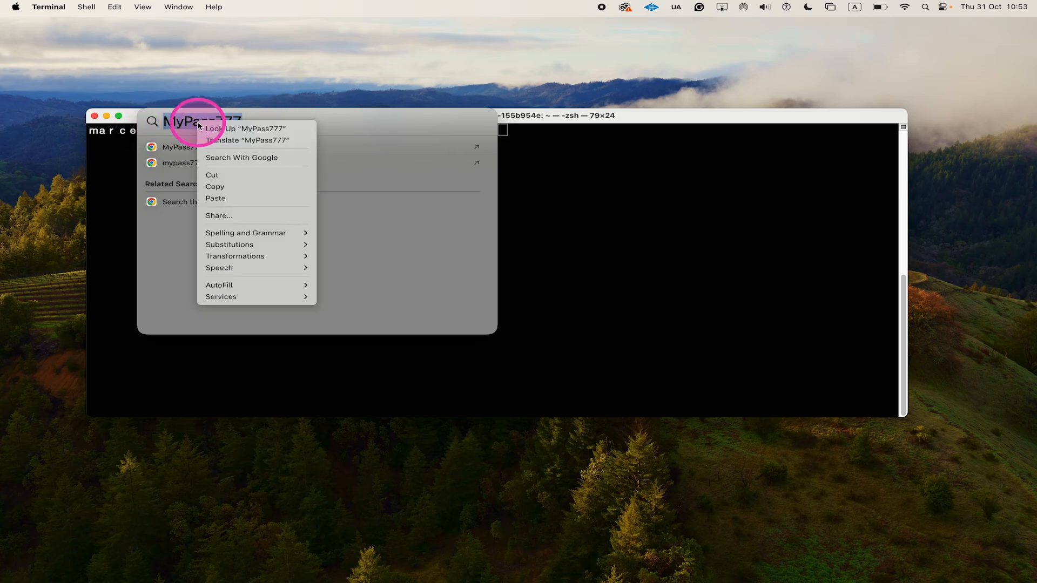
pyautogui.click(213, 187)
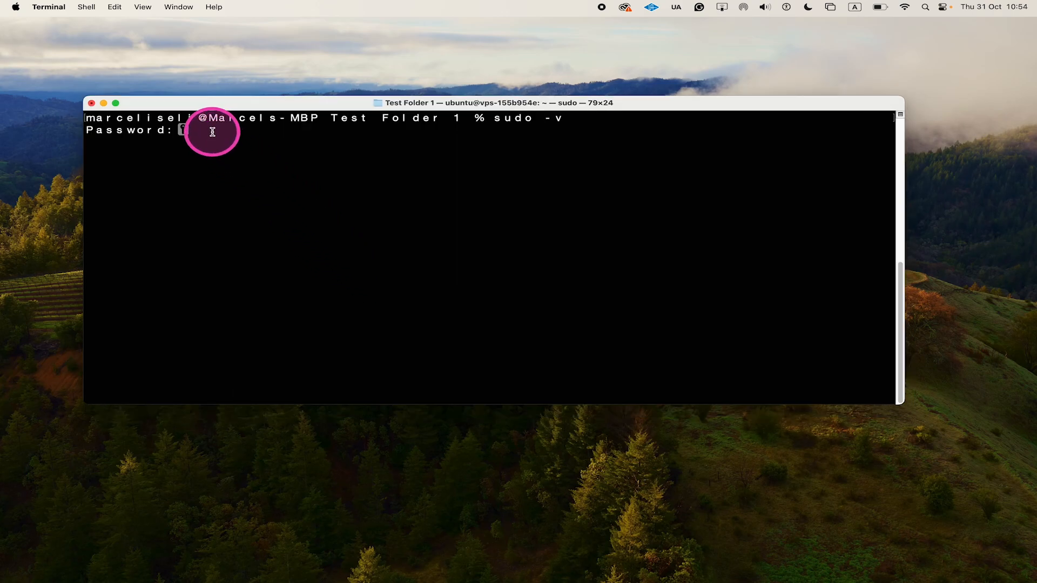
# - Dismiss the paste menu at the Password: prompt and submit the sudo password
pyautogui.rightClick(211, 132)
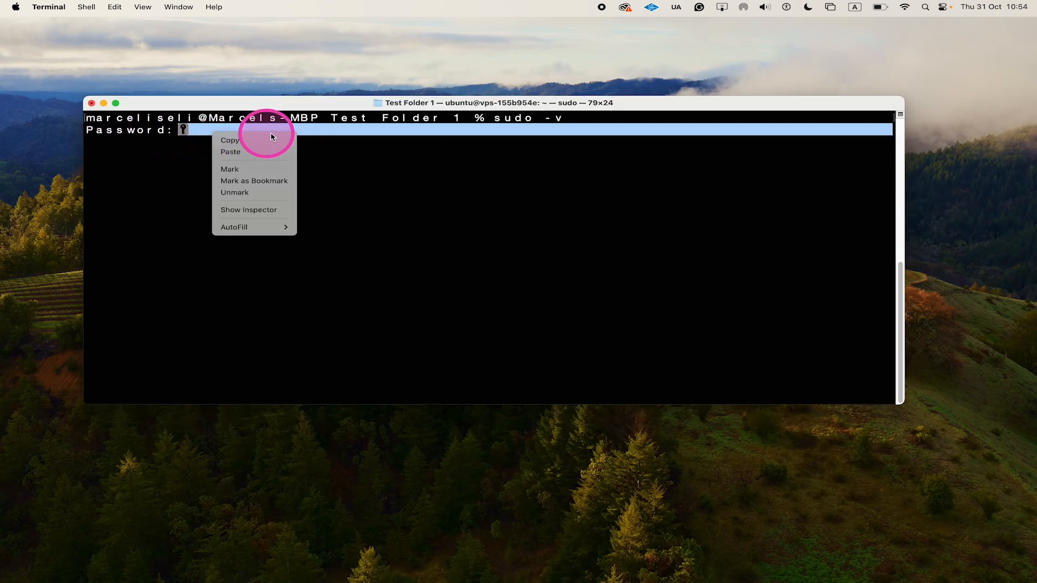
pyautogui.moveTo(550, 133)
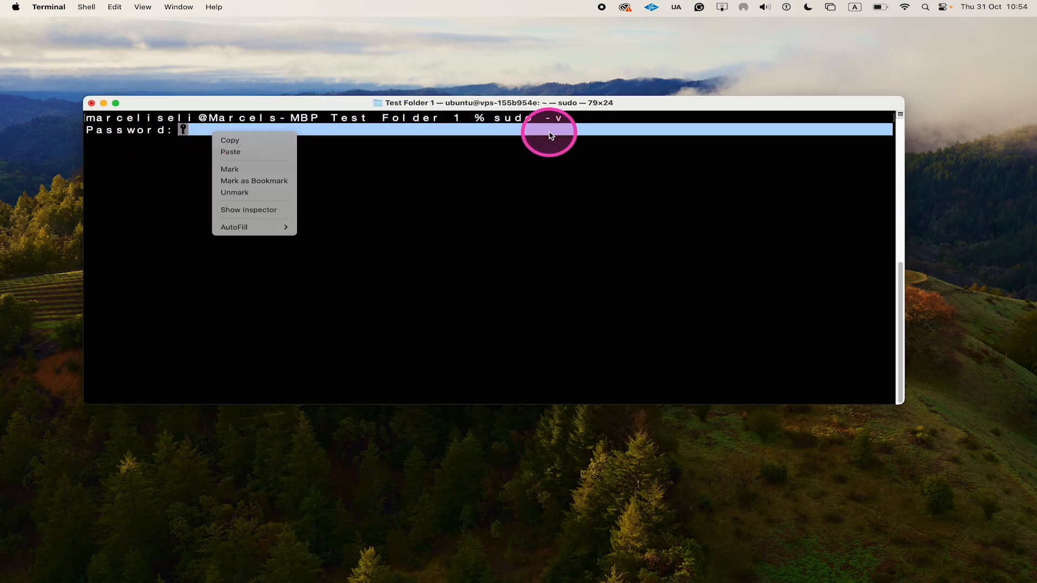
pyautogui.click(242, 152)
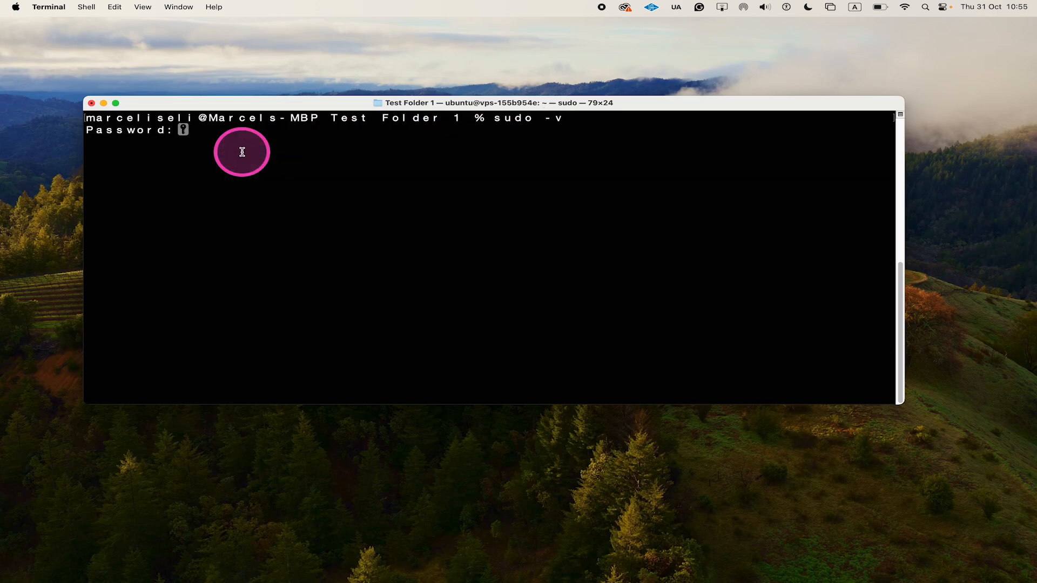
pyautogui.press('Enter')
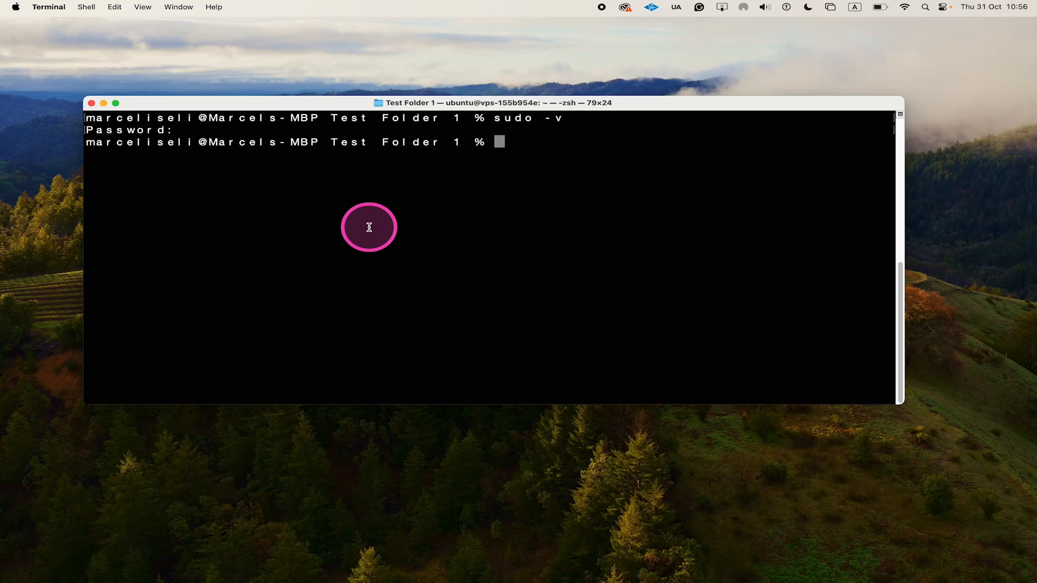
pyautogui.moveTo(269, 227)
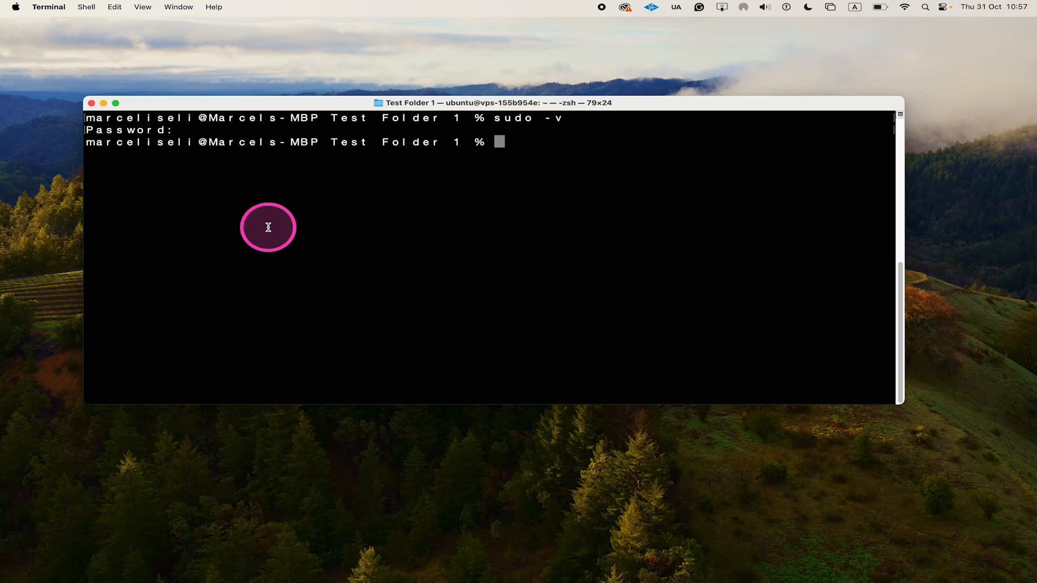
pyautogui.click(15, 7)
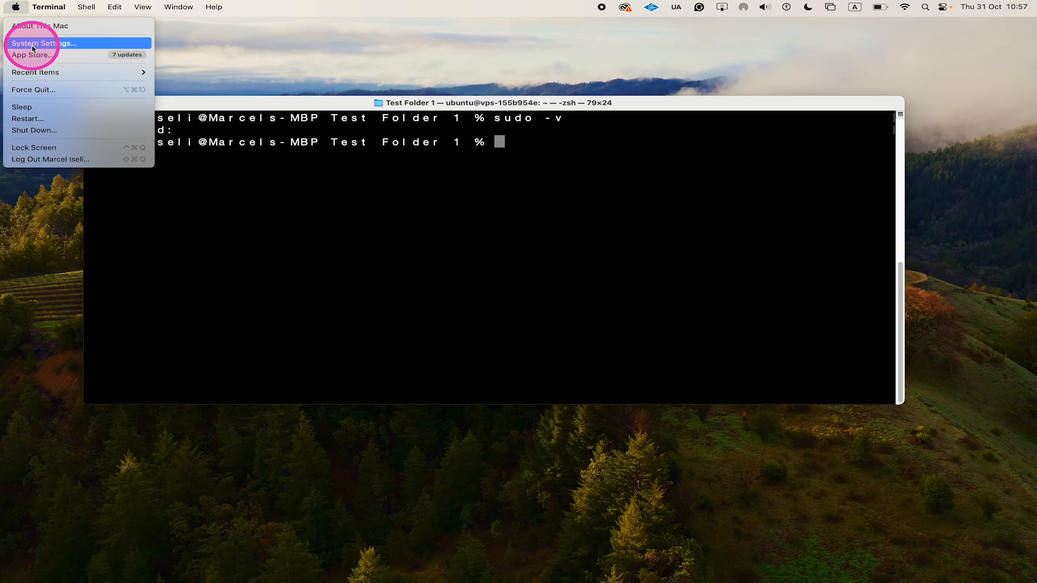
# - Go to Users & Groups, cancel the admin's picture picker, and open the admin details
pyautogui.click(43, 41)
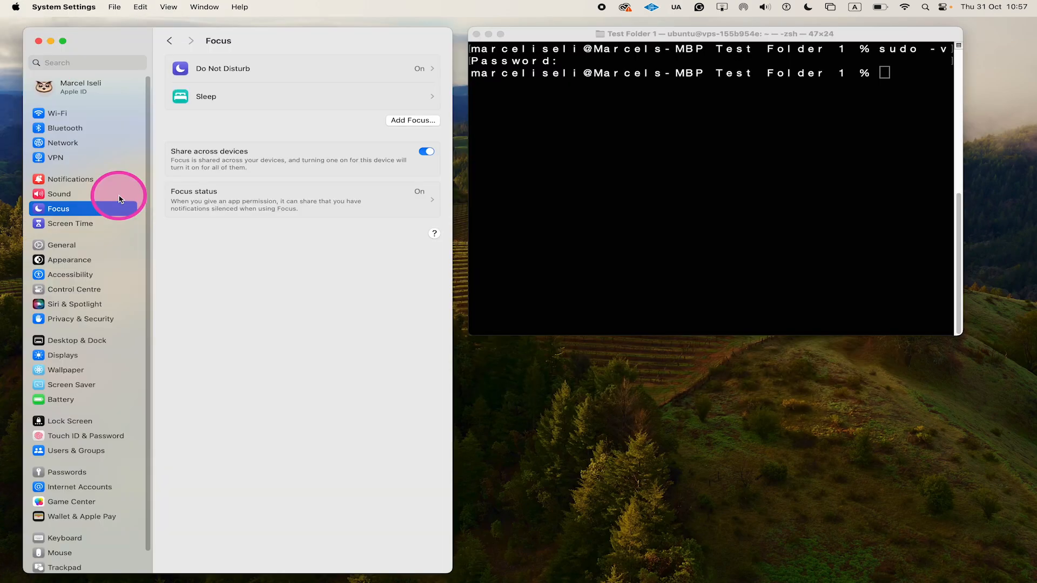
pyautogui.click(69, 450)
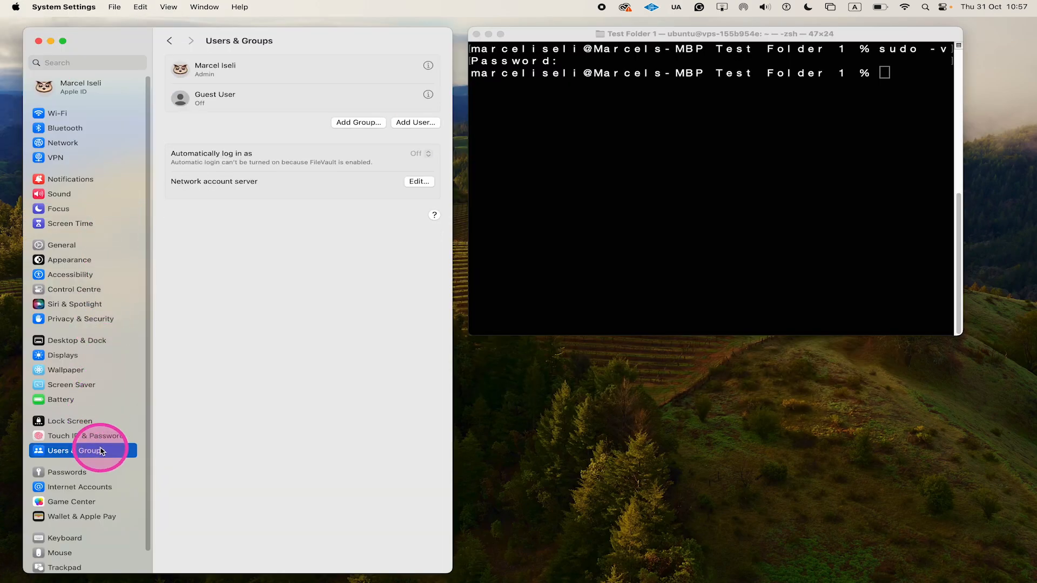
pyautogui.moveTo(251, 128)
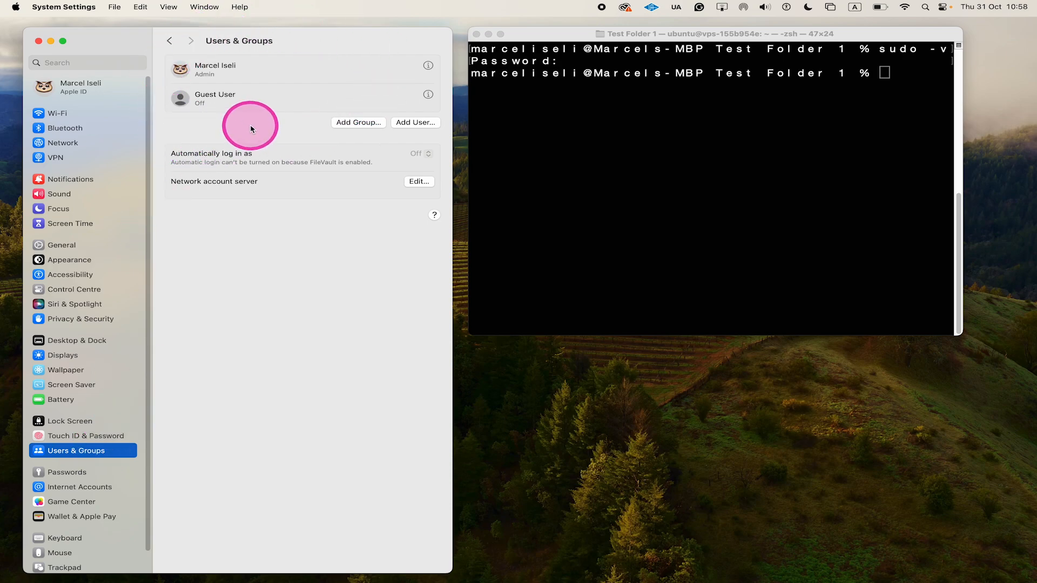
pyautogui.moveTo(218, 151)
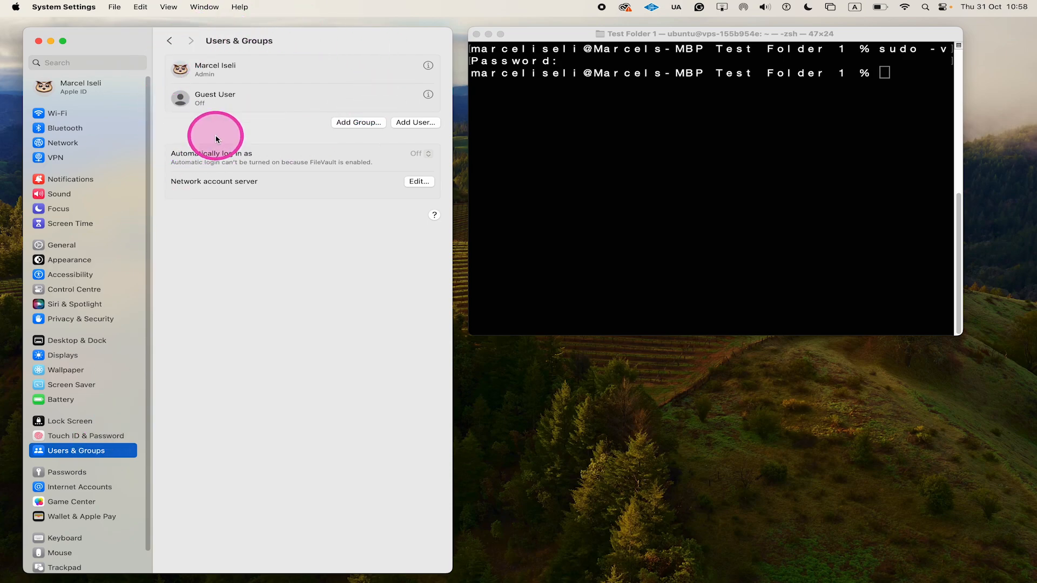
pyautogui.moveTo(253, 81)
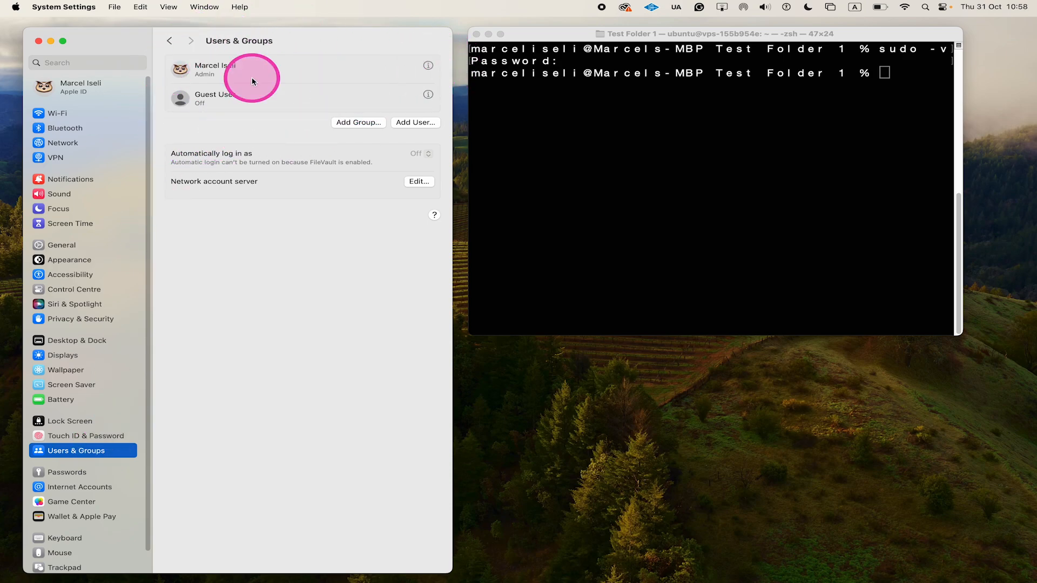
pyautogui.moveTo(280, 74)
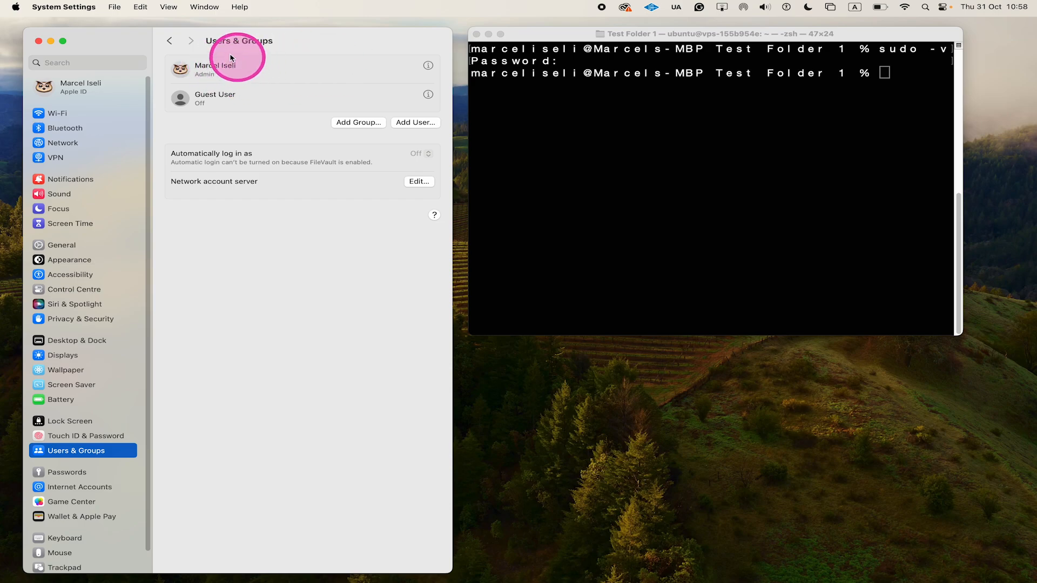
pyautogui.click(177, 71)
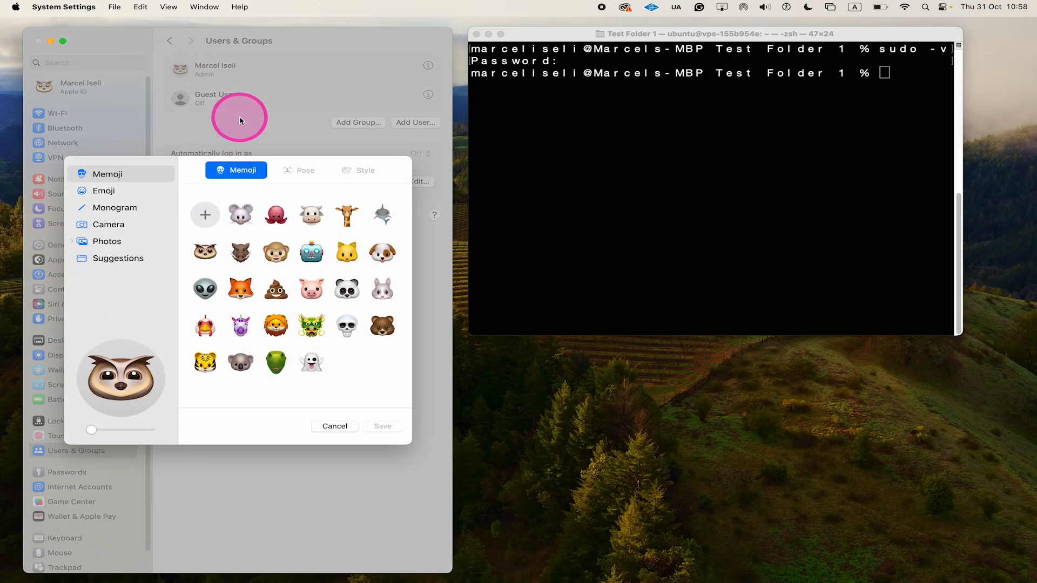
pyautogui.click(334, 426)
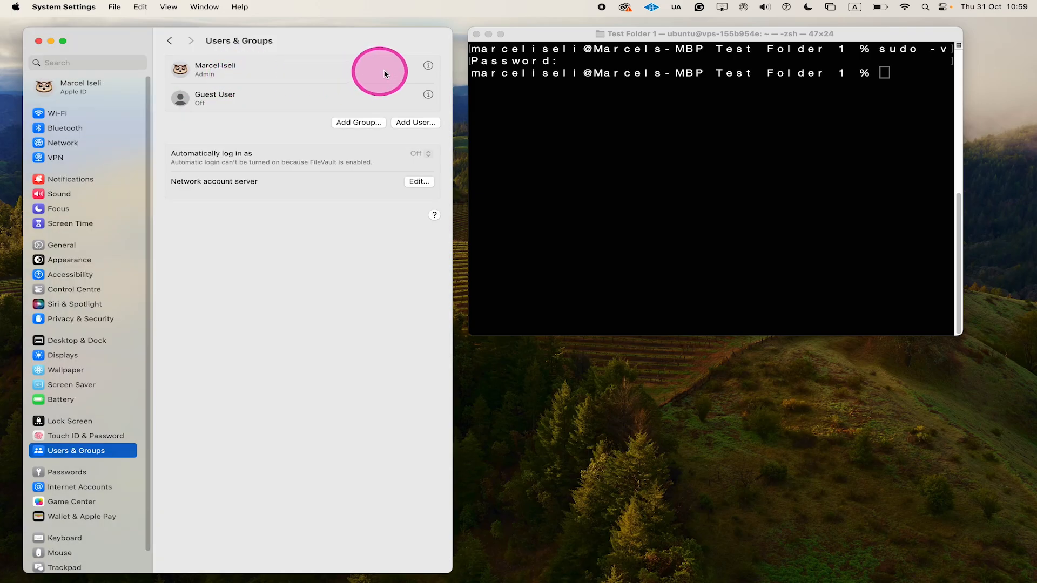
pyautogui.click(428, 65)
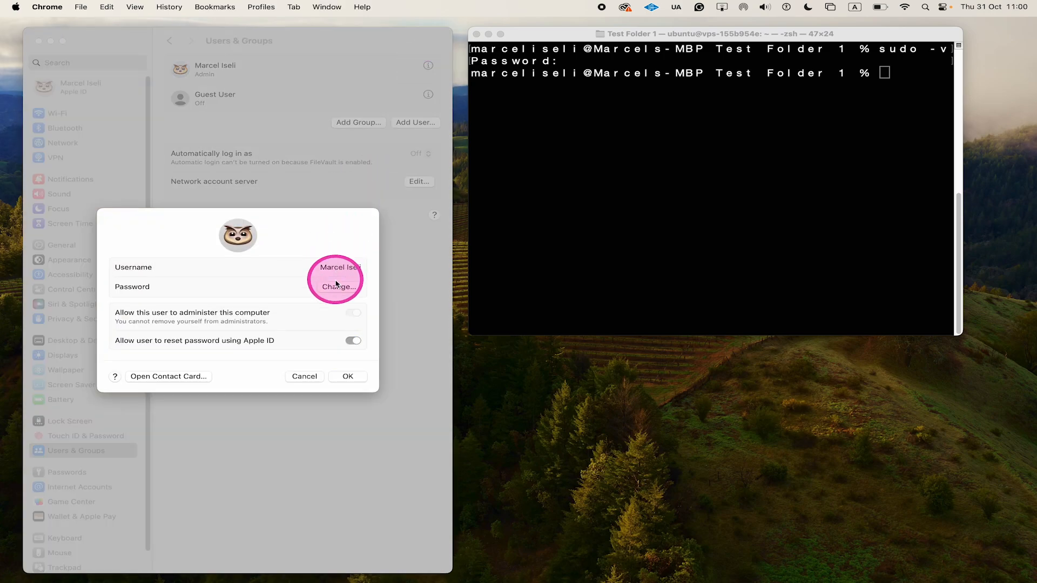
# - Open Change Password for the admin account, then close the dialog to return to Terminal
pyautogui.click(338, 287)
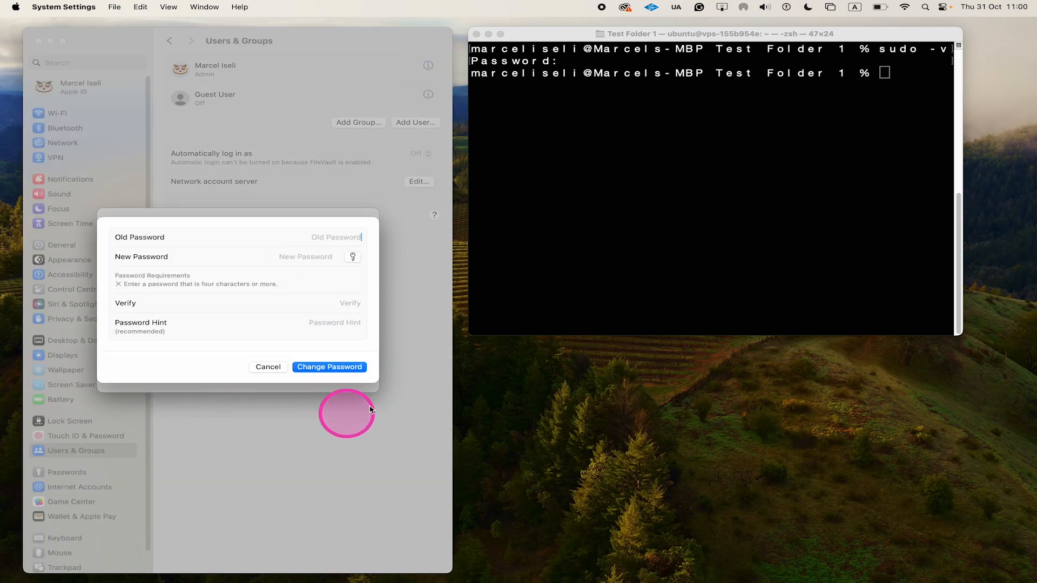
pyautogui.moveTo(422, 405)
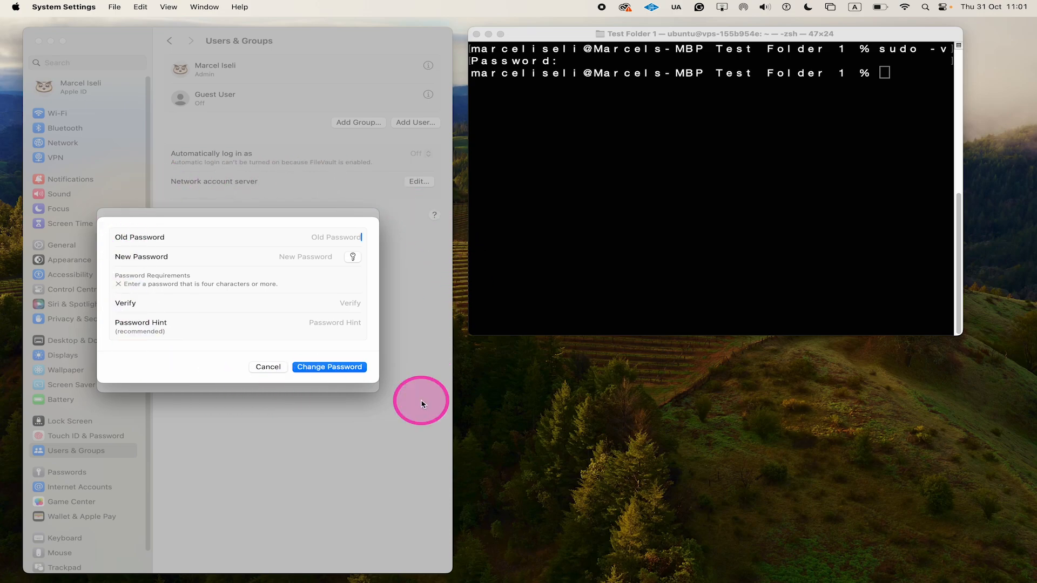
pyautogui.click(328, 367)
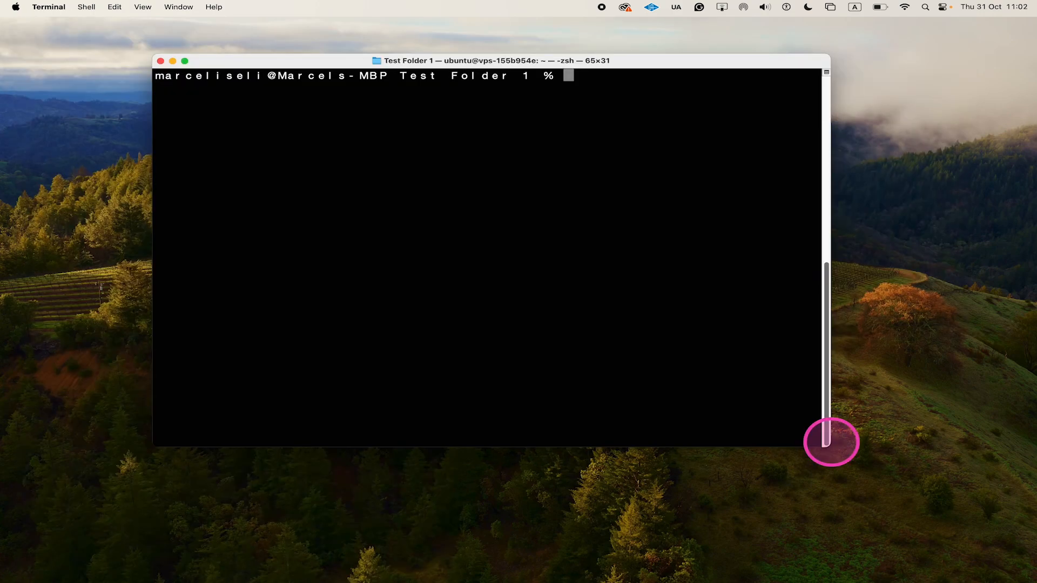
pyautogui.moveTo(547, 360)
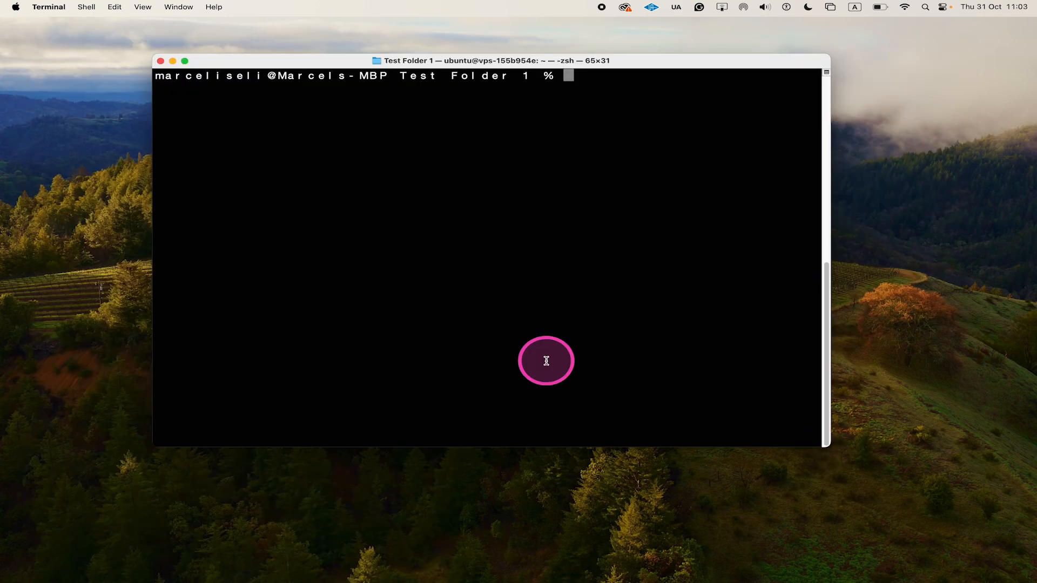